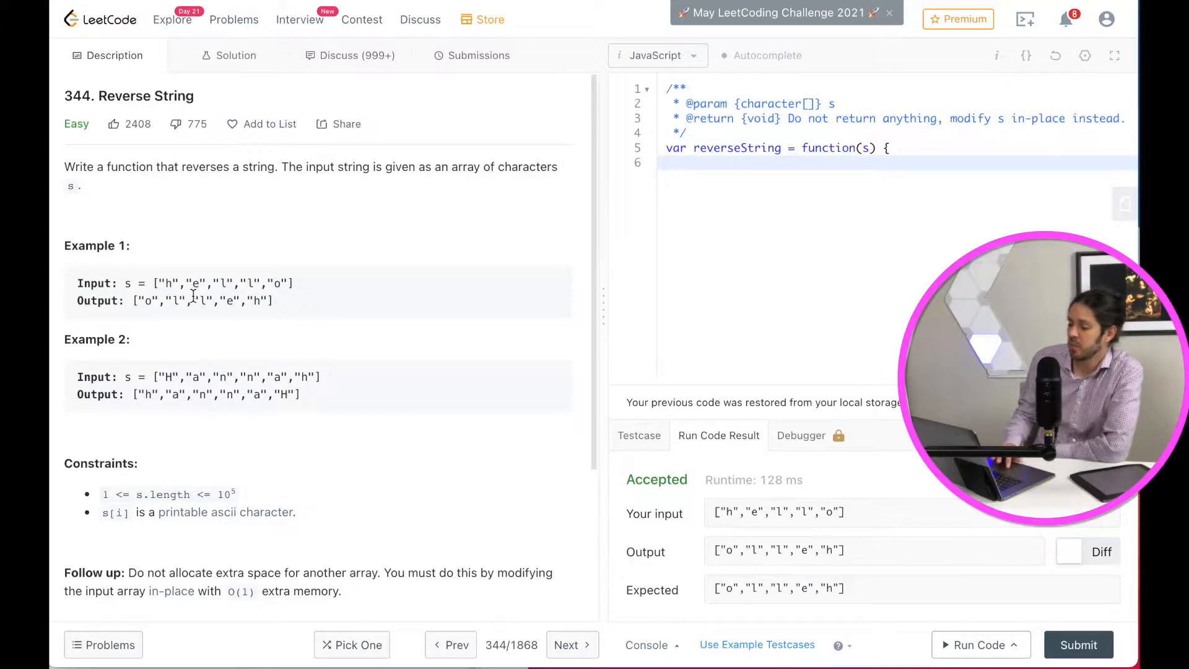
Highlight the problem's reversal requirement and Example 1's expected output
left_click_drag(175, 166, 383, 165)
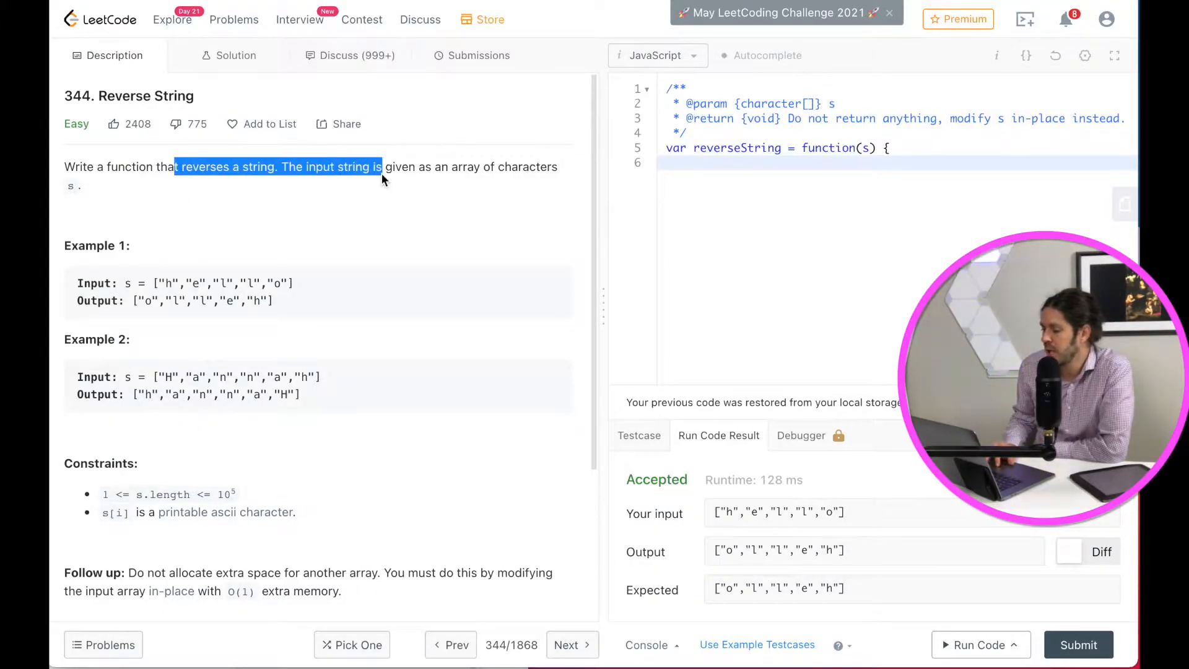
left_click_drag(383, 166, 512, 166)
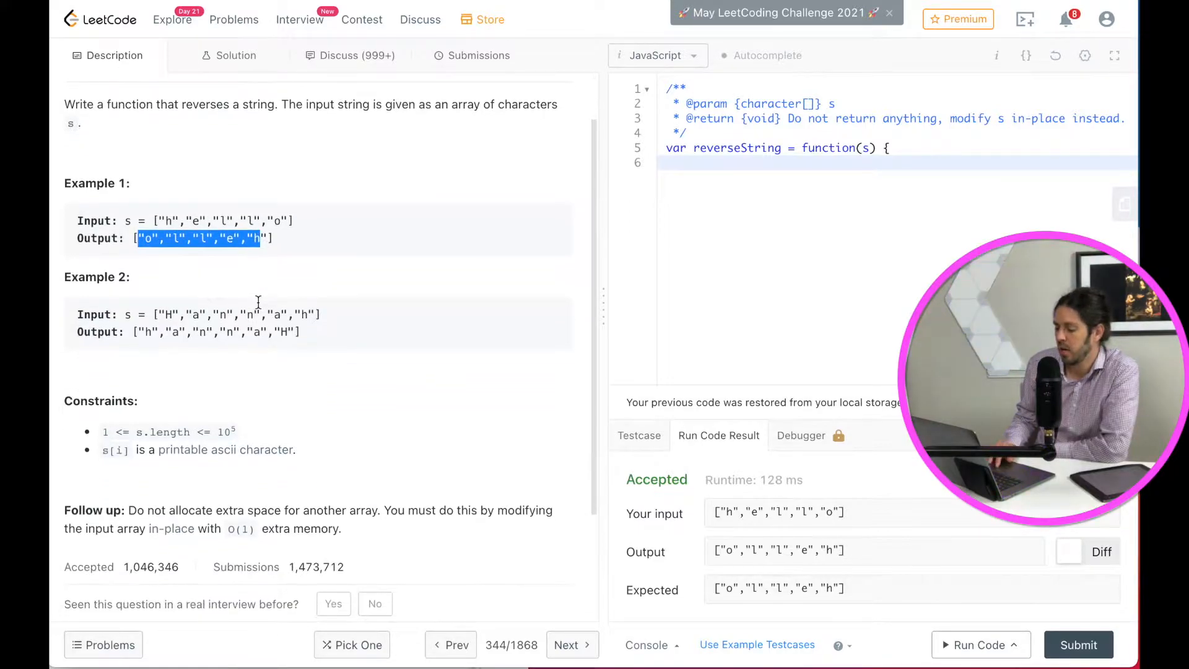
left_click_drag(154, 510, 295, 509)
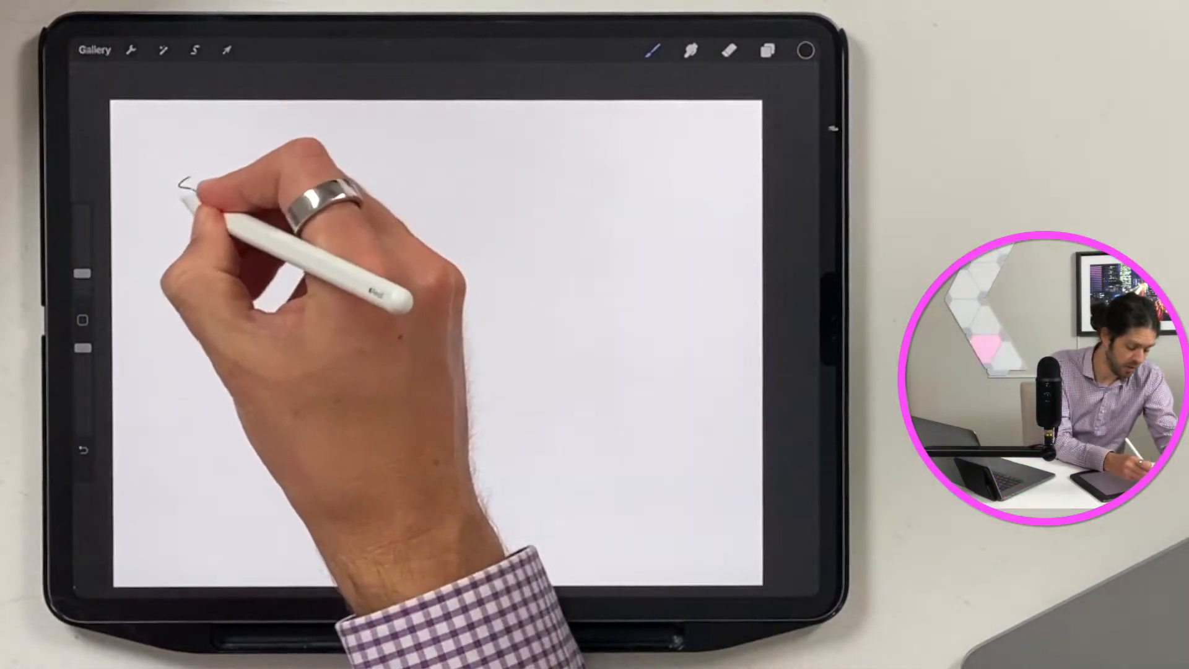
Sketch s = hello with a first pointer above h, plus swap notes and arrows
left_click_drag(182, 182, 243, 186)
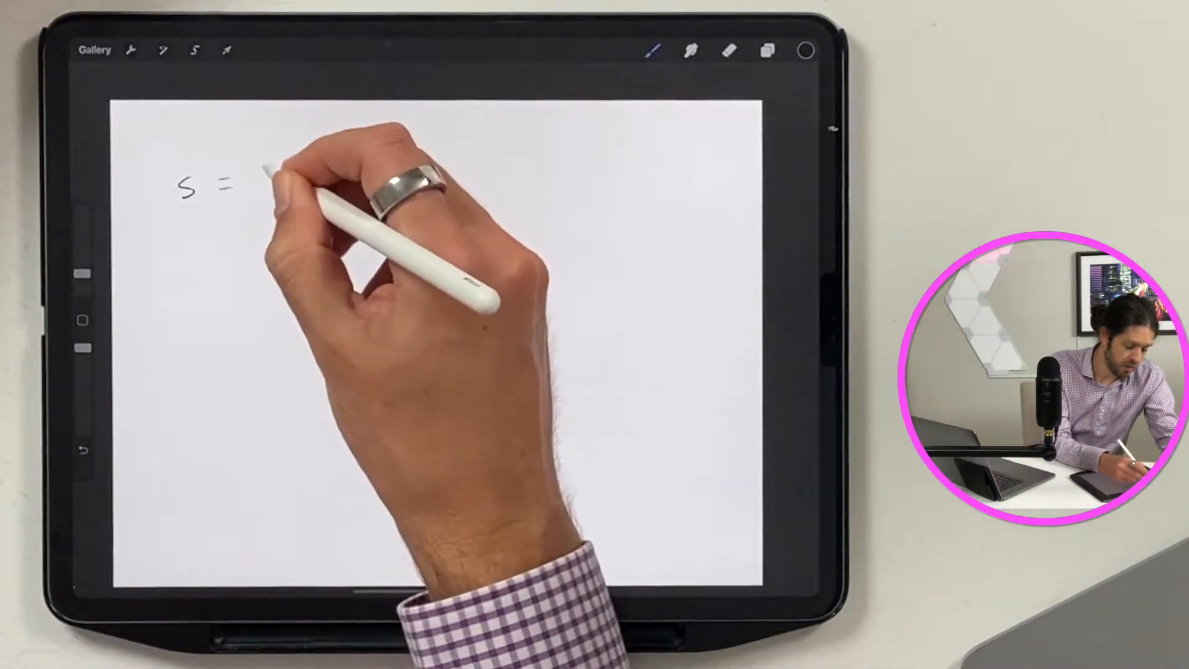
type("hello")
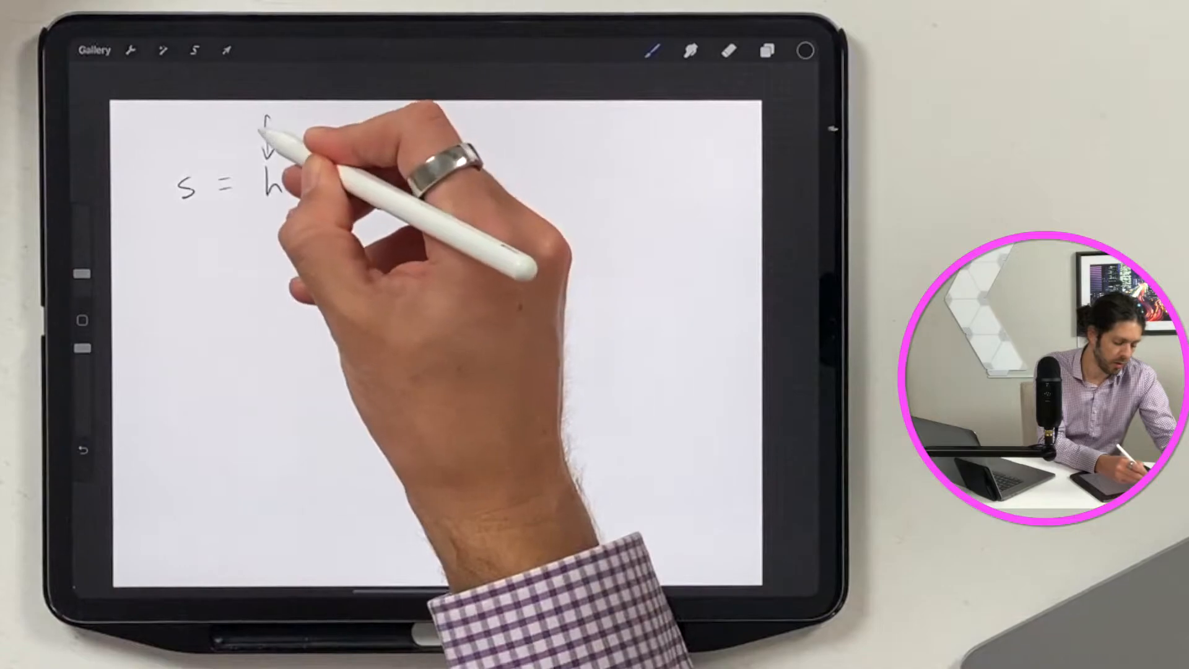
left_click_drag(273, 182, 371, 182)
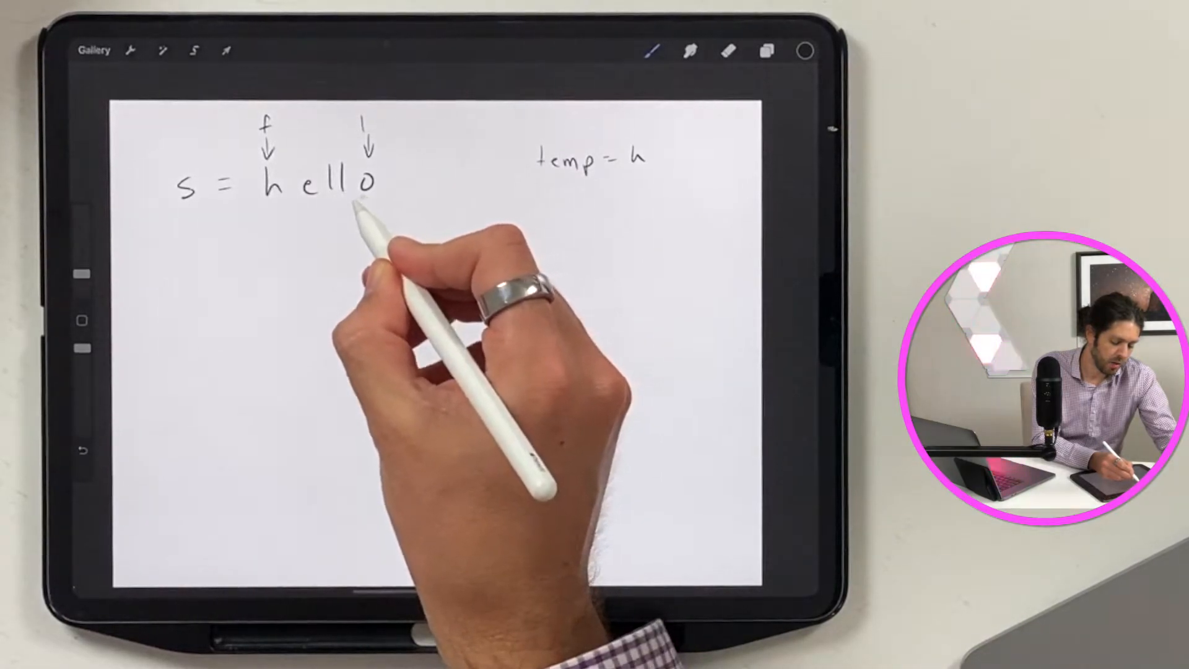
left_click_drag(364, 197, 273, 213)
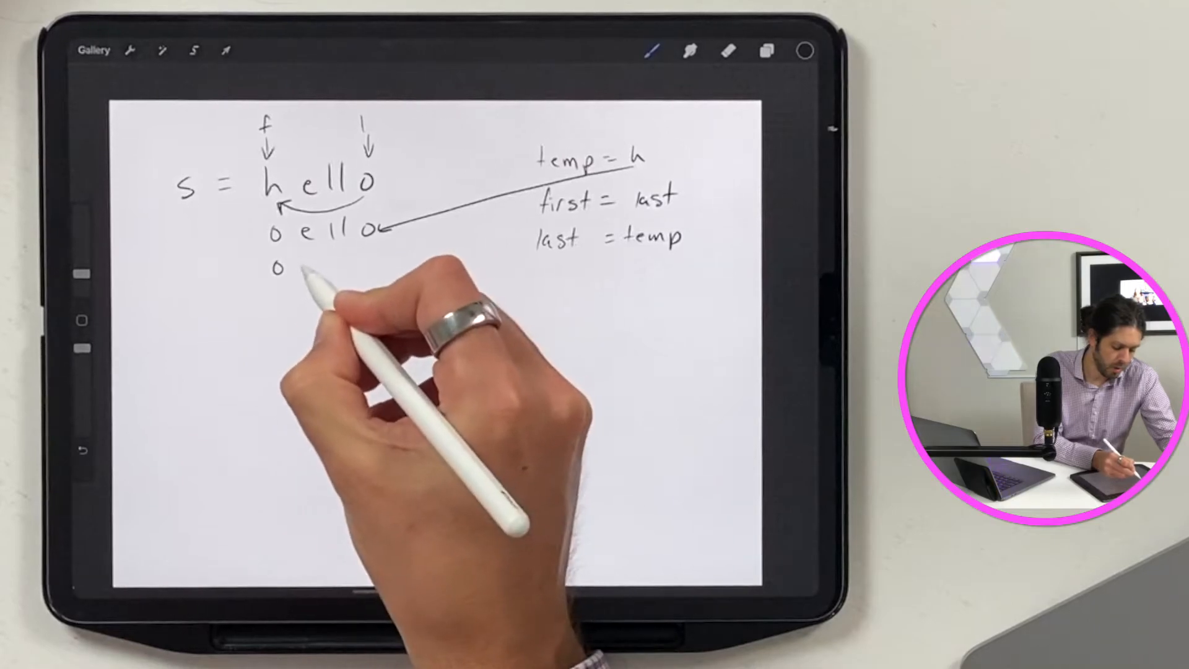
Draw the next swapped rows down to olleh and add inner pointer arrows
left_click_drag(296, 270, 357, 265)
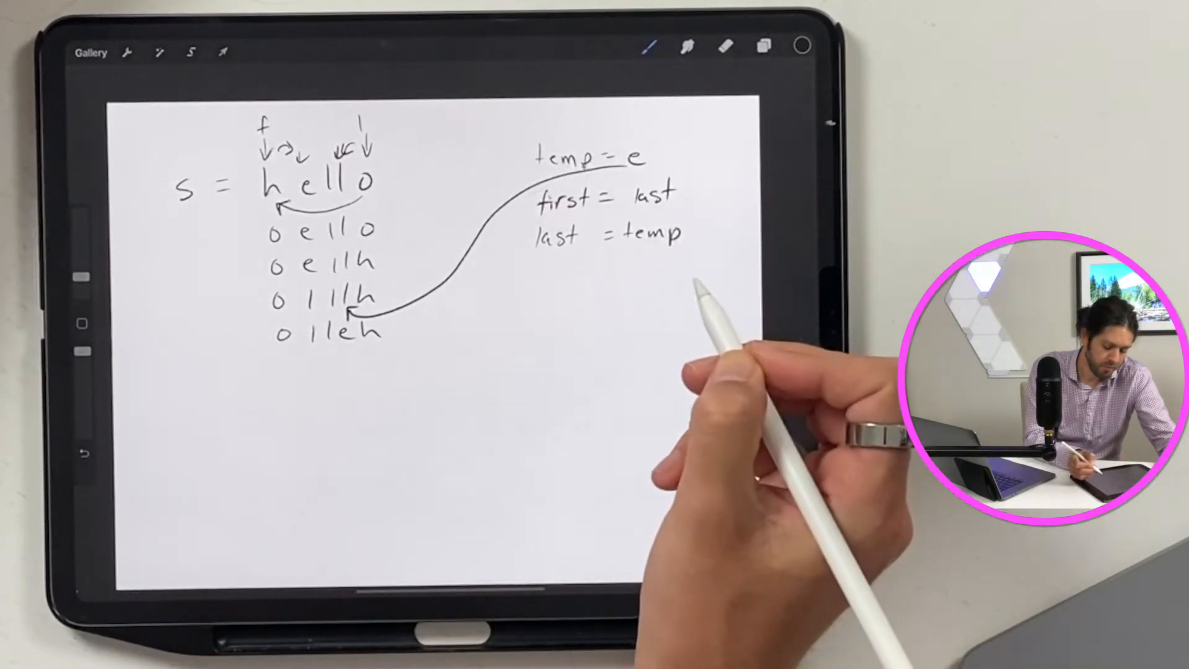
mouse_move(682, 318)
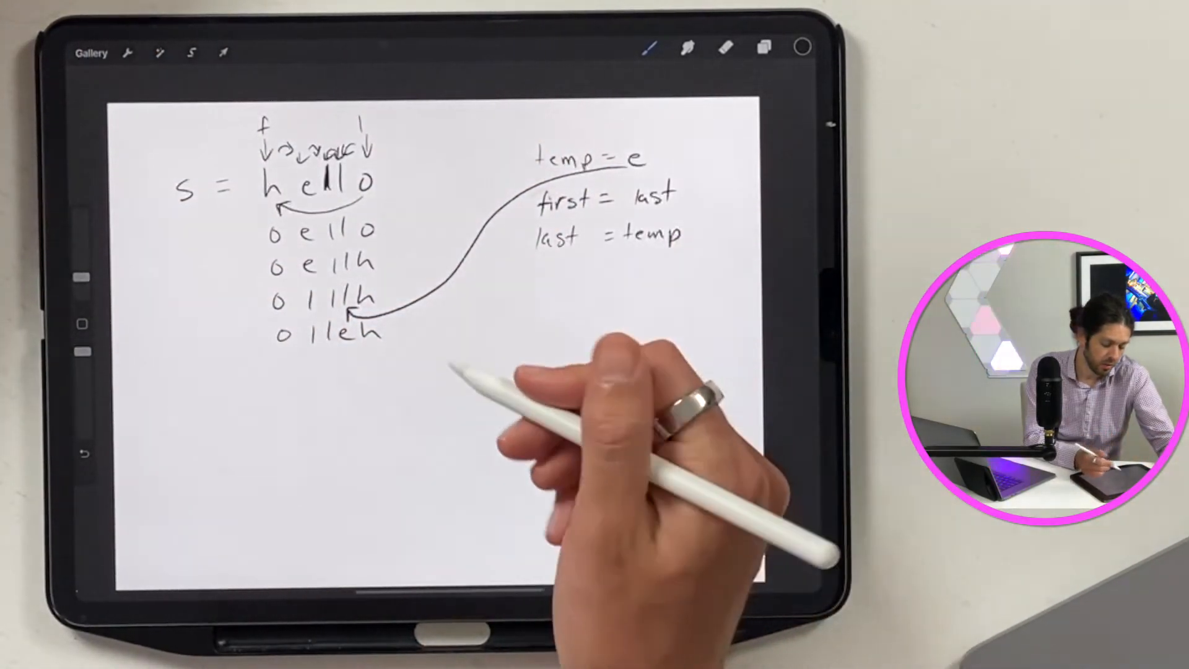
left_click_drag(273, 356, 406, 357)
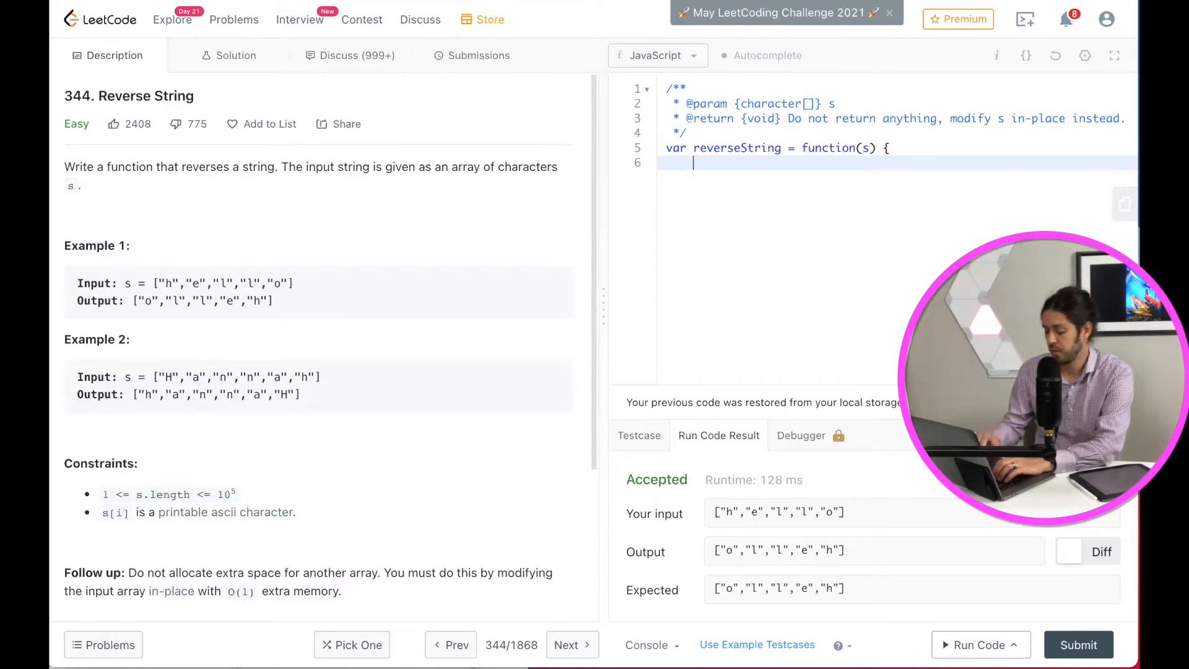
Declare let first = 0 and let last = s.length - 1, followed by a blank line
type("let first =")
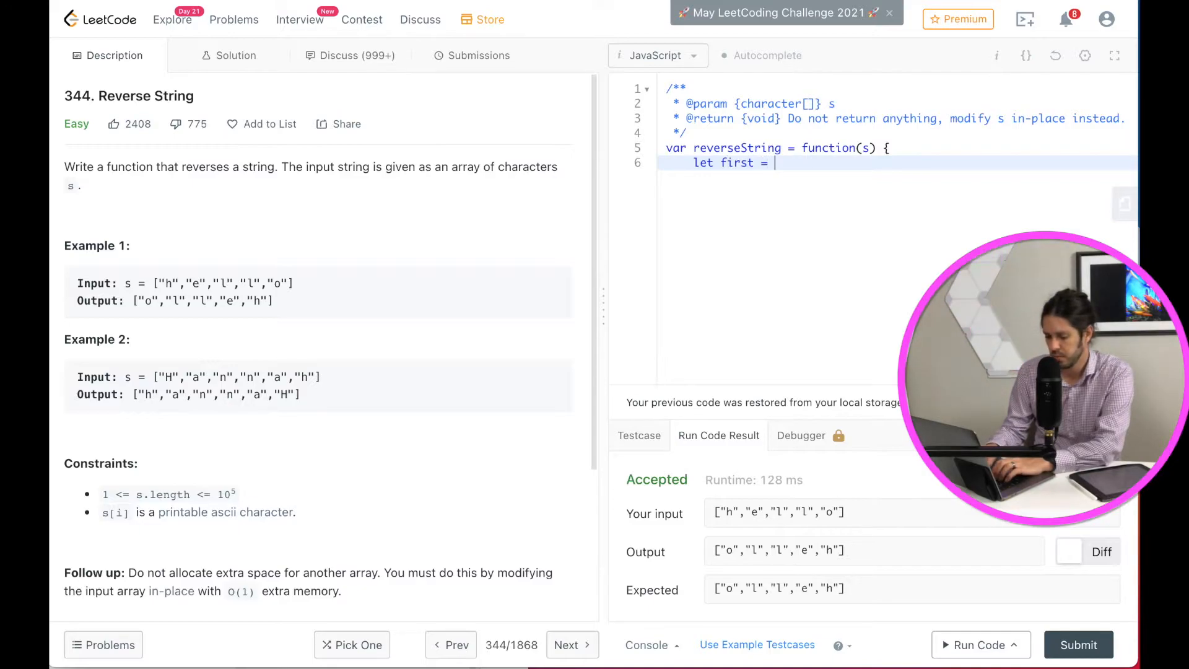
type("0")
type("let la")
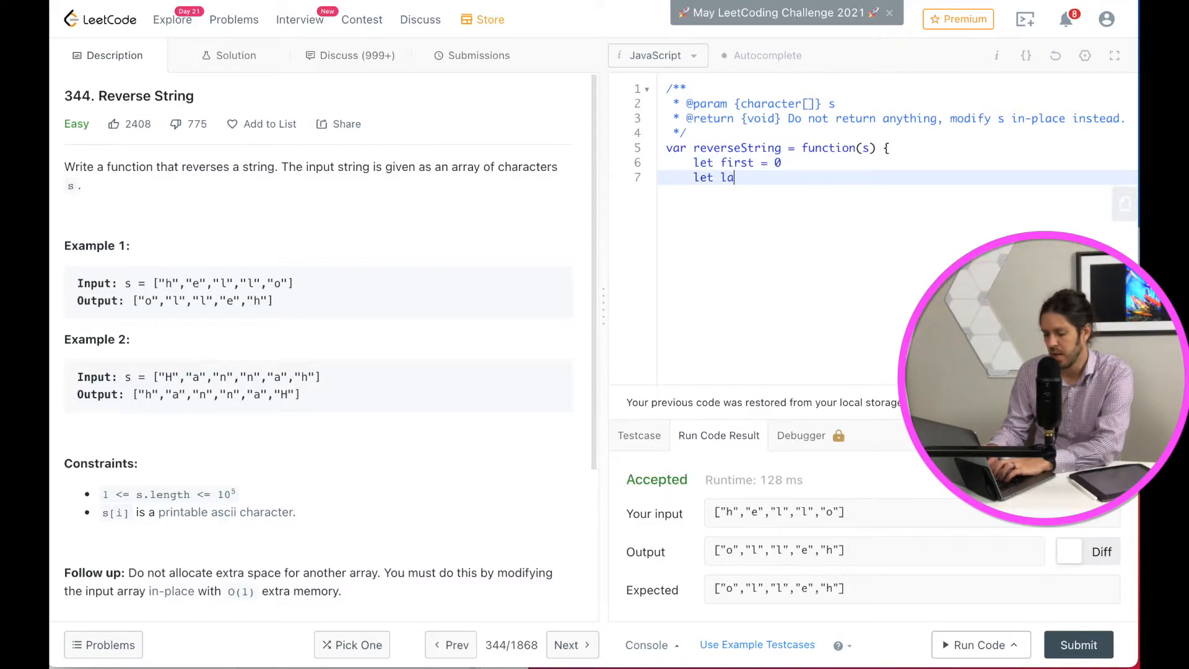
type("st = s")
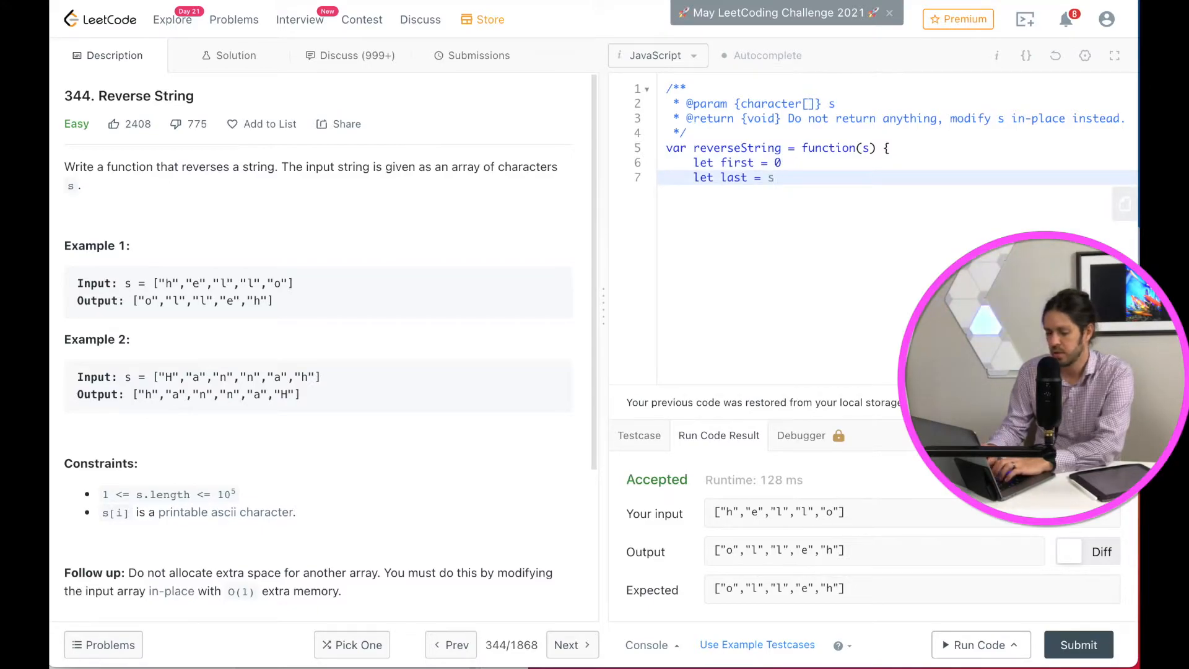
type(".length -1")
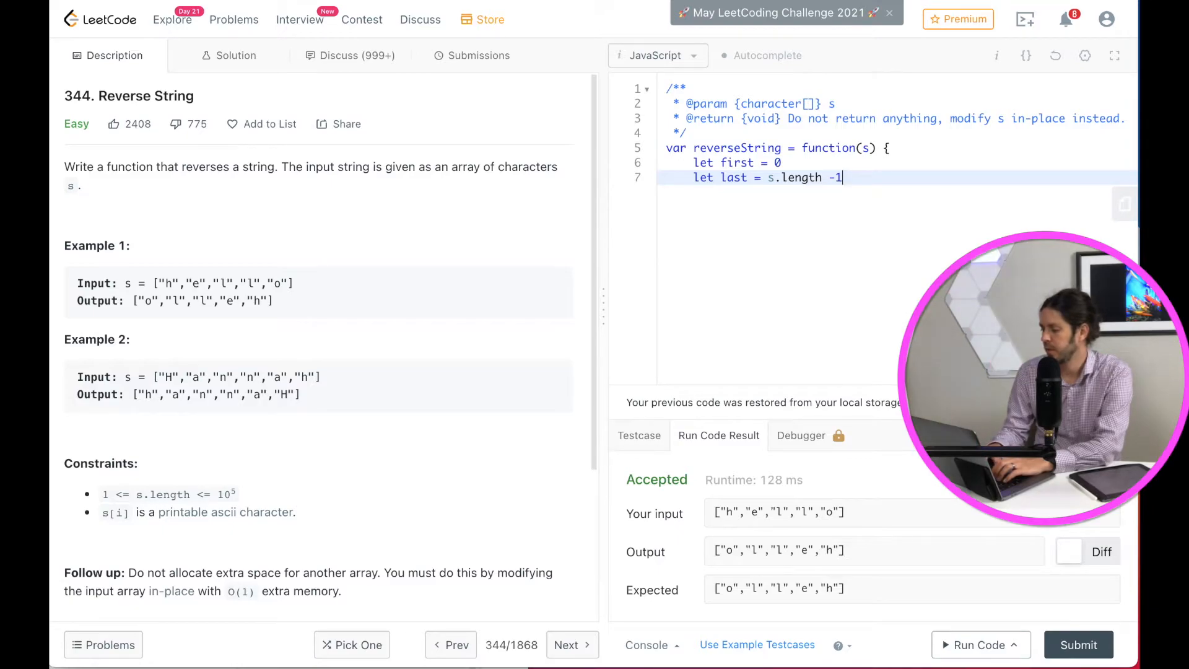
key("Enter")
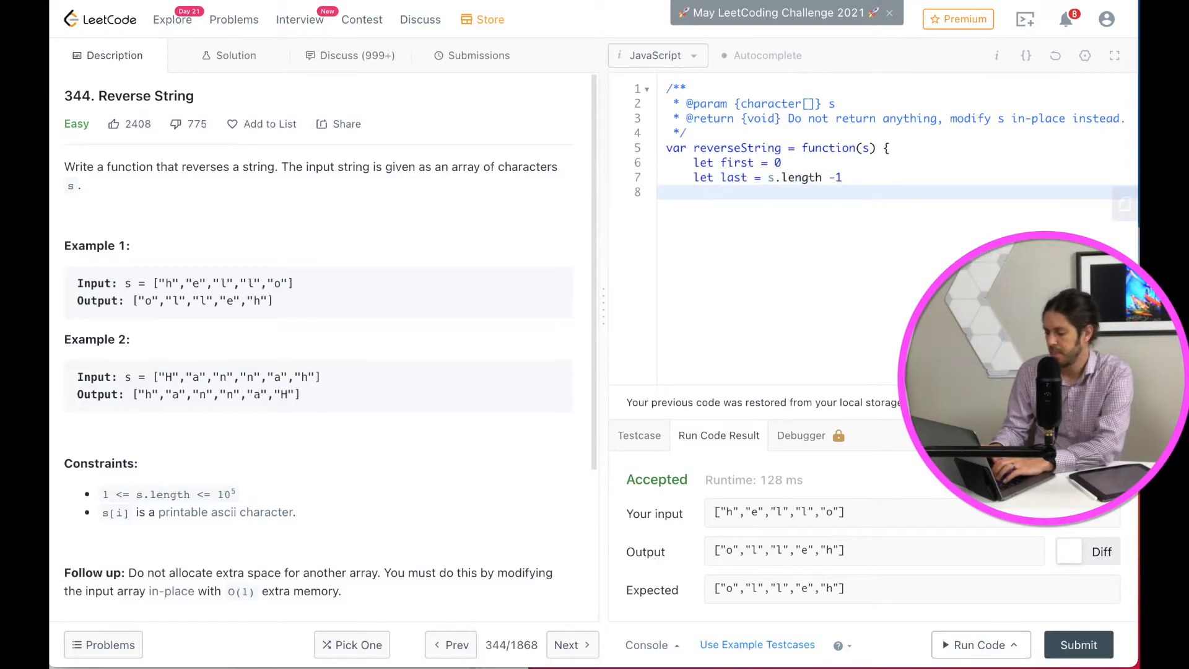
key("Enter")
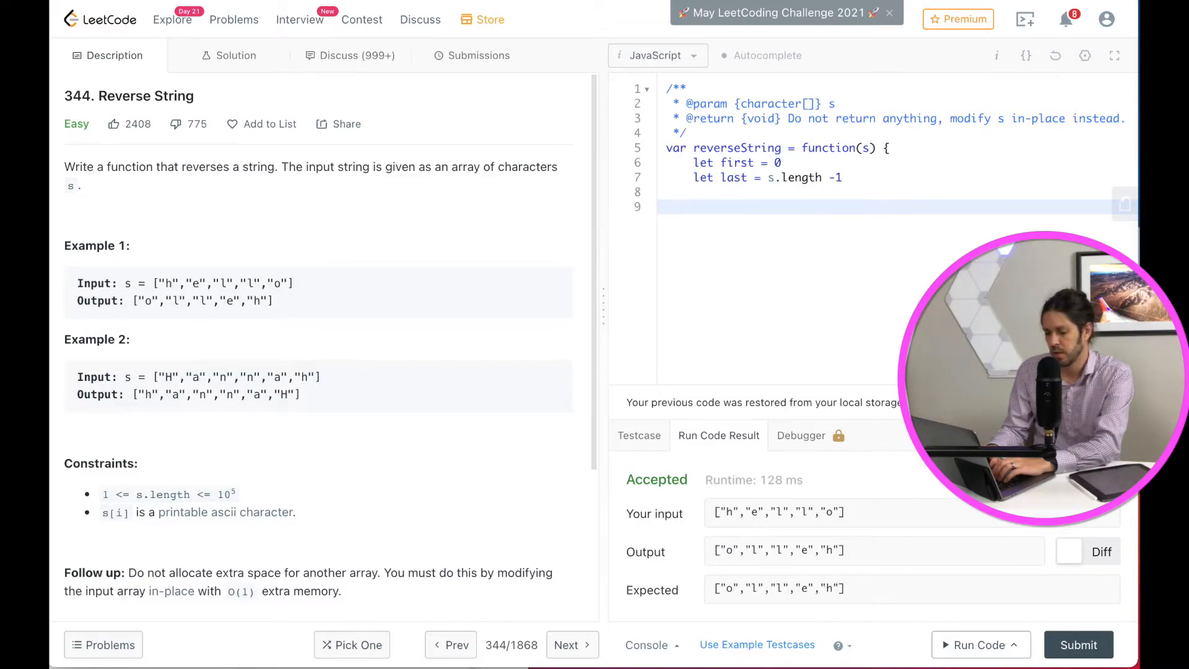
Open a while (first < last) loop and store s[first] in temp
type("while (first)")
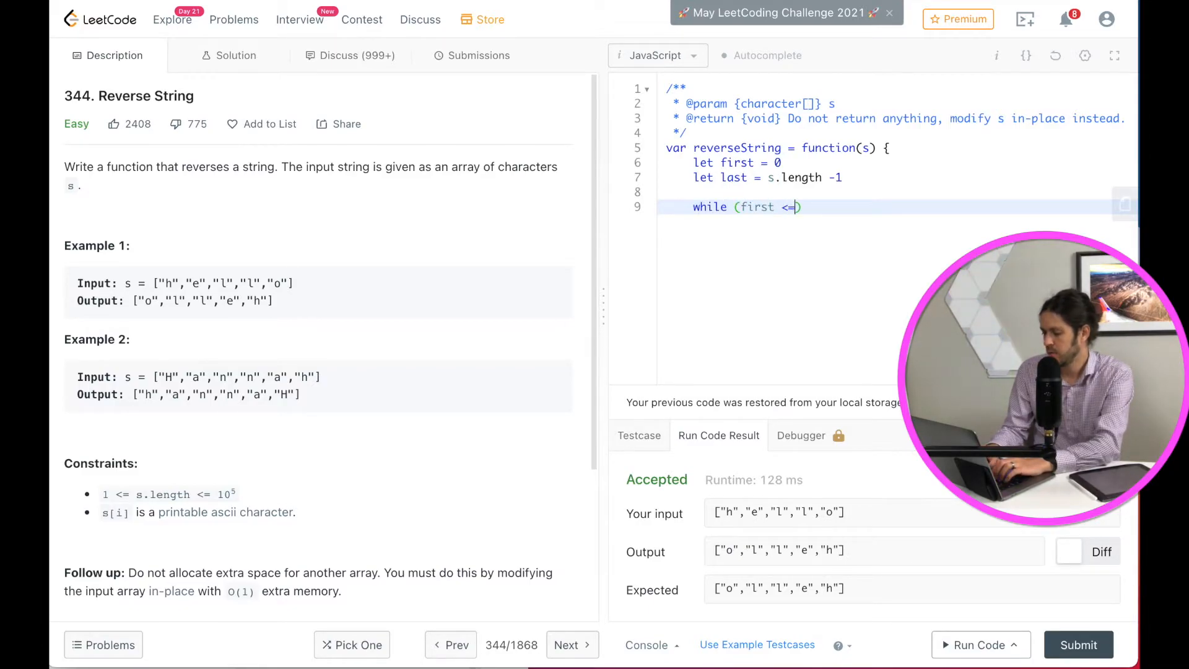
type("last")
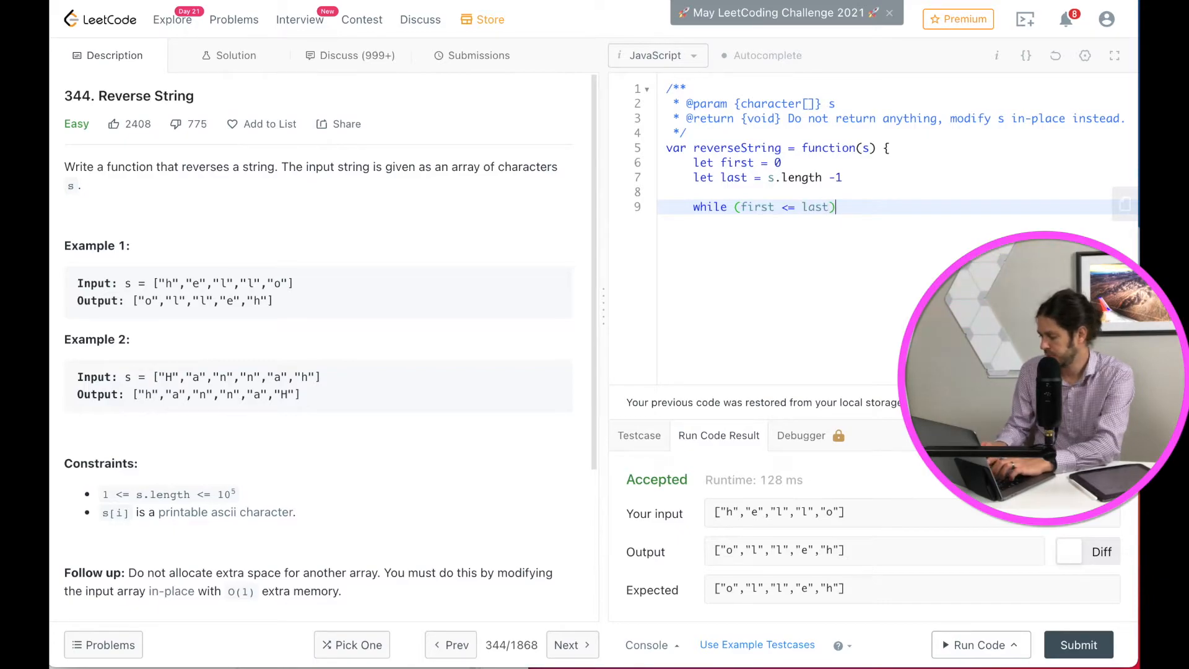
type("{}")
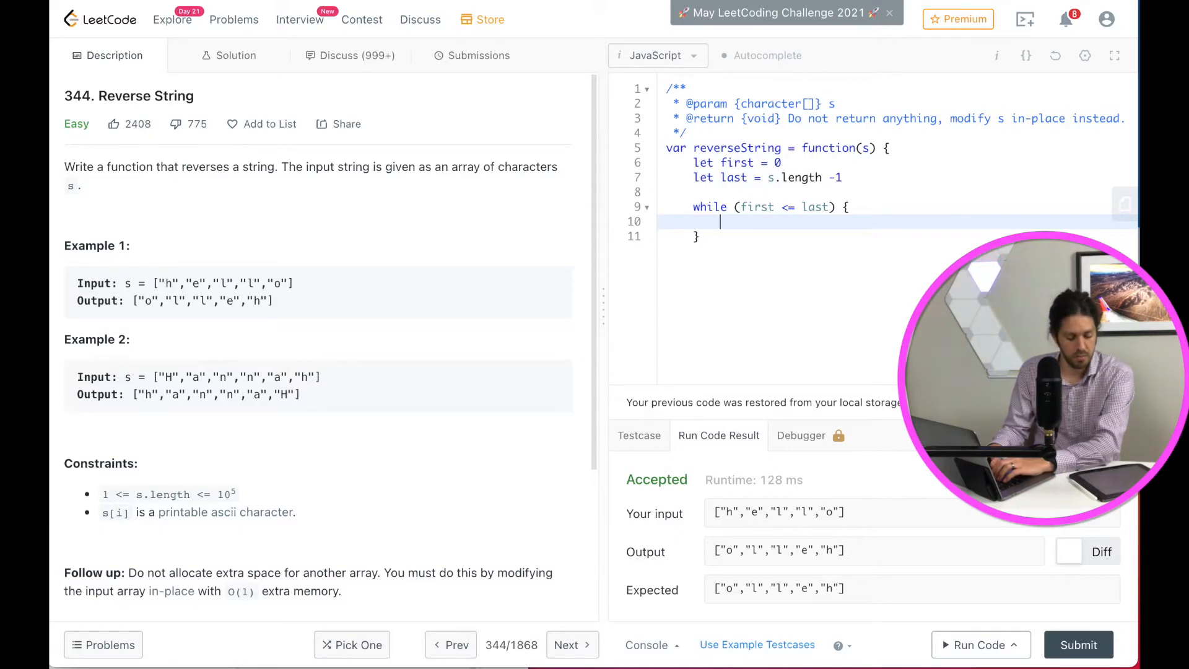
type("let tem")
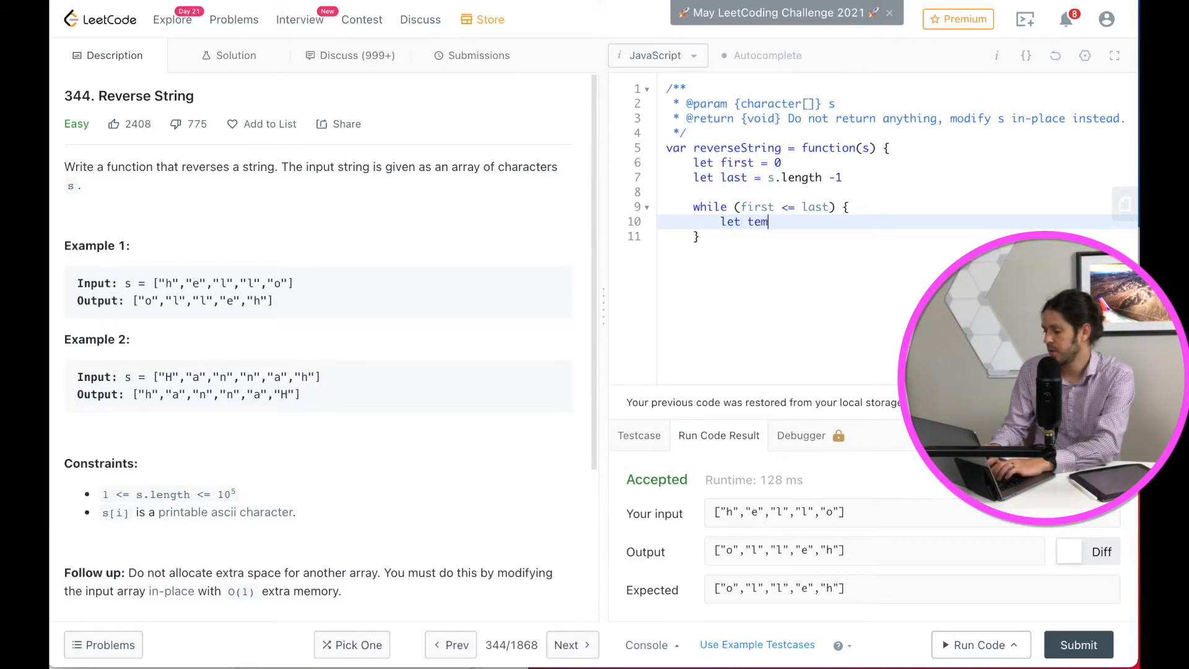
type("p")
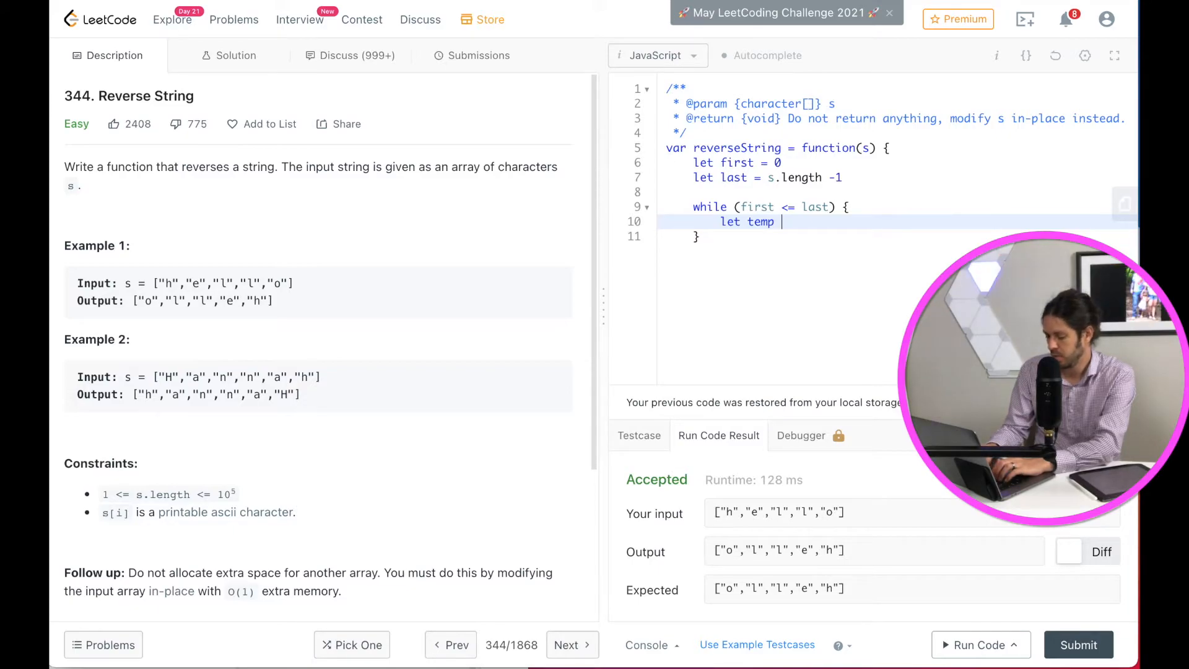
type("= s[]")
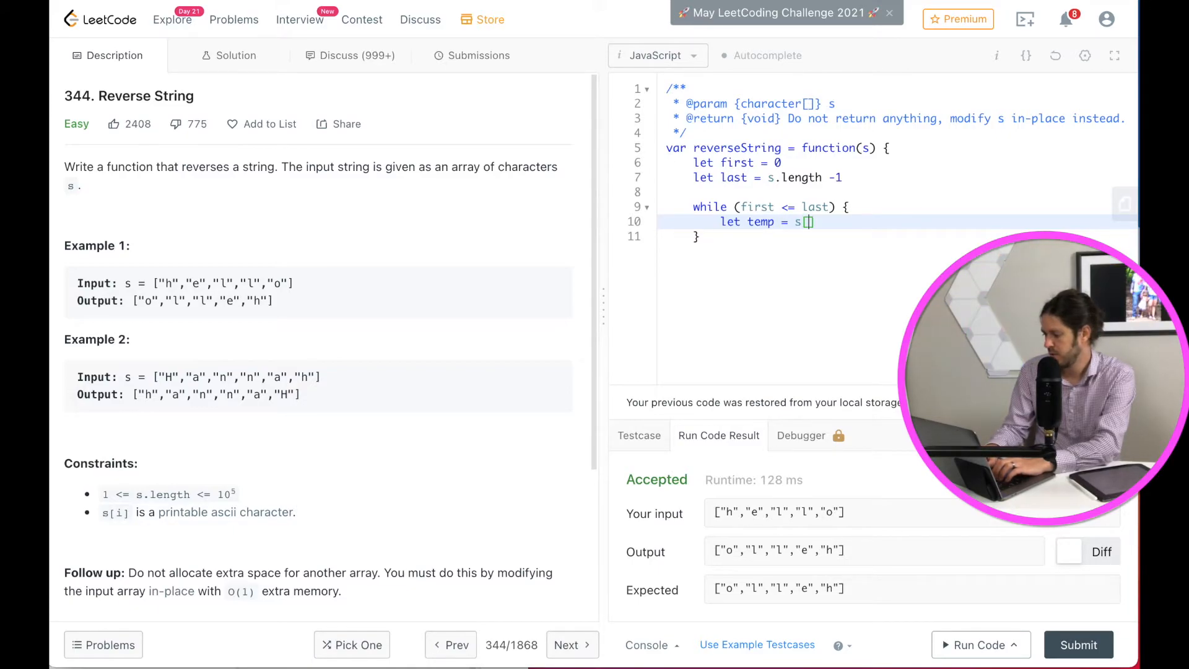
type("first")
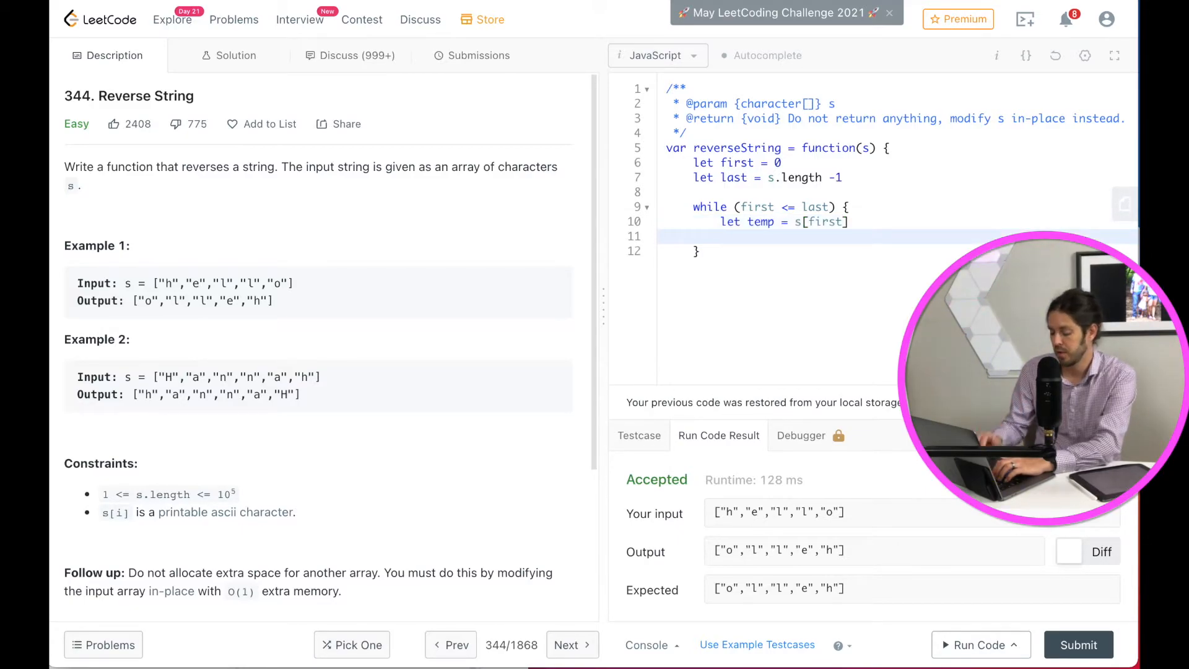
Assign s[first] = s[last] and s[last] = temp inside the loop
type("s")
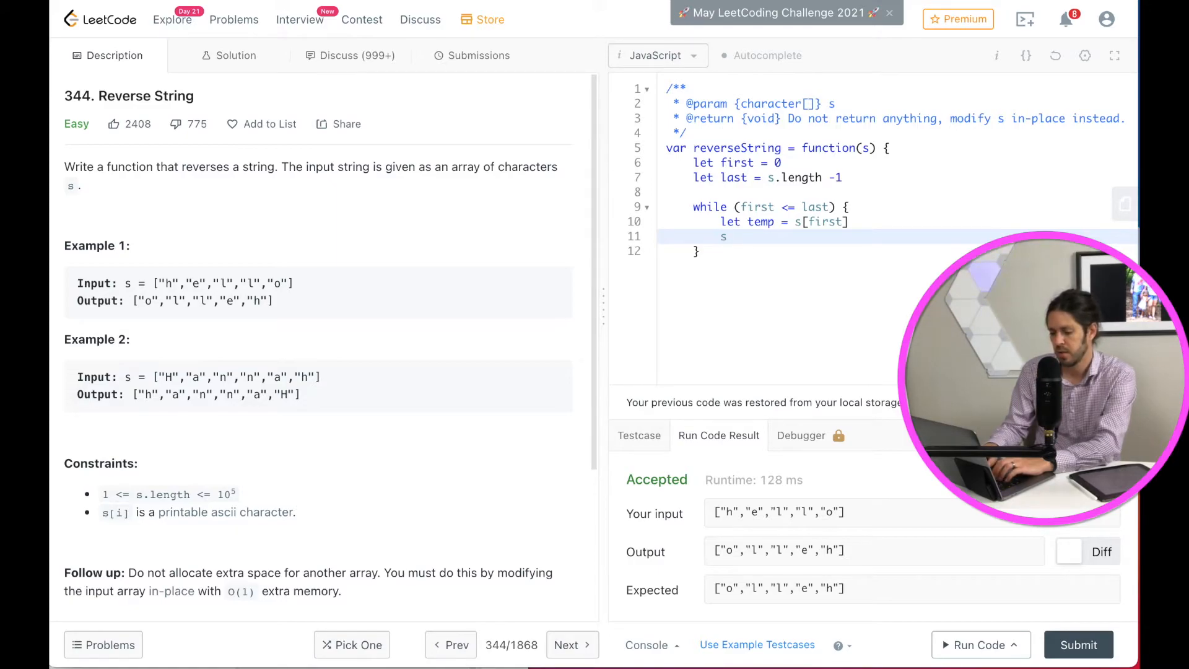
type("[first] =")
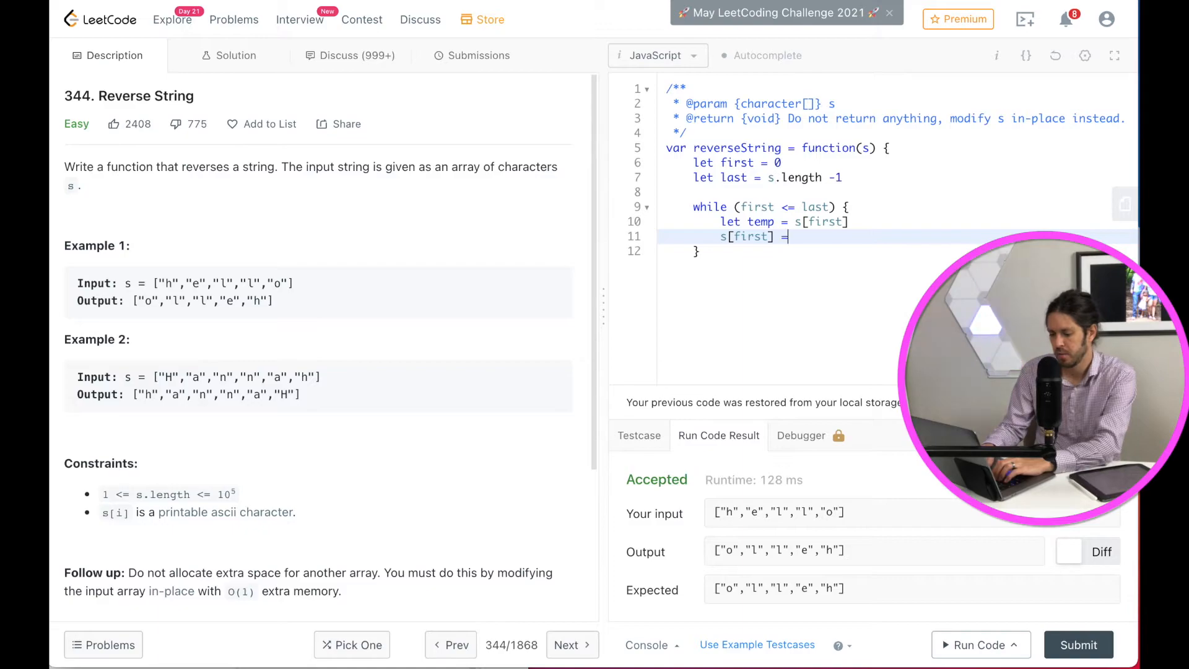
type("s")
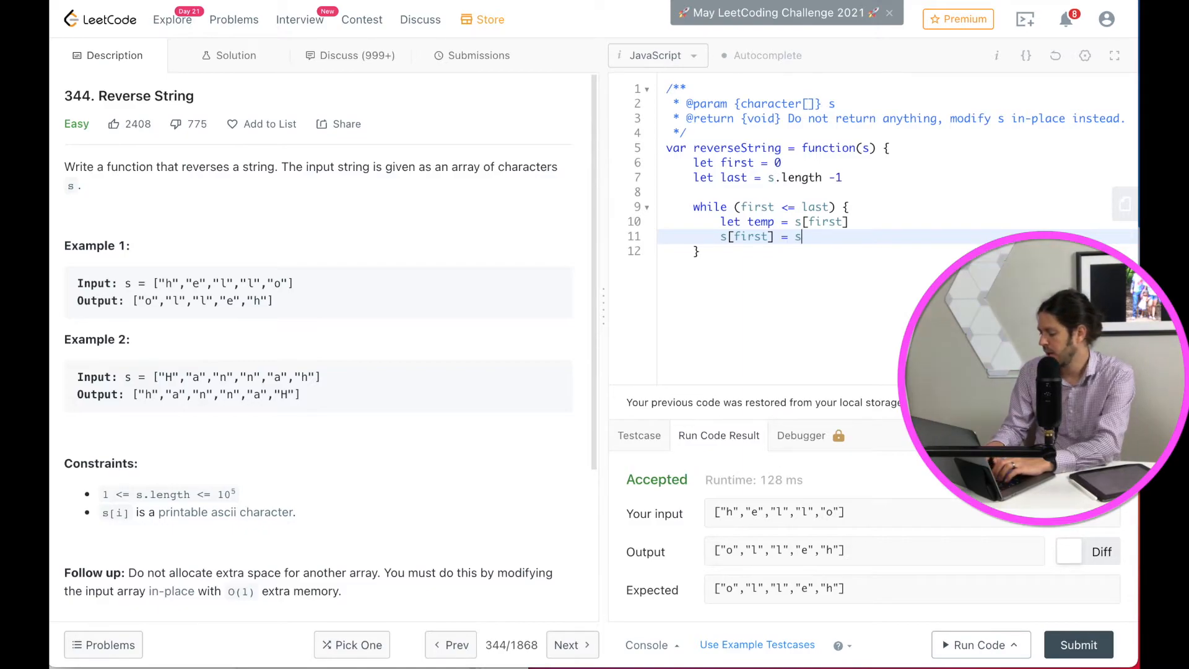
type("[last]")
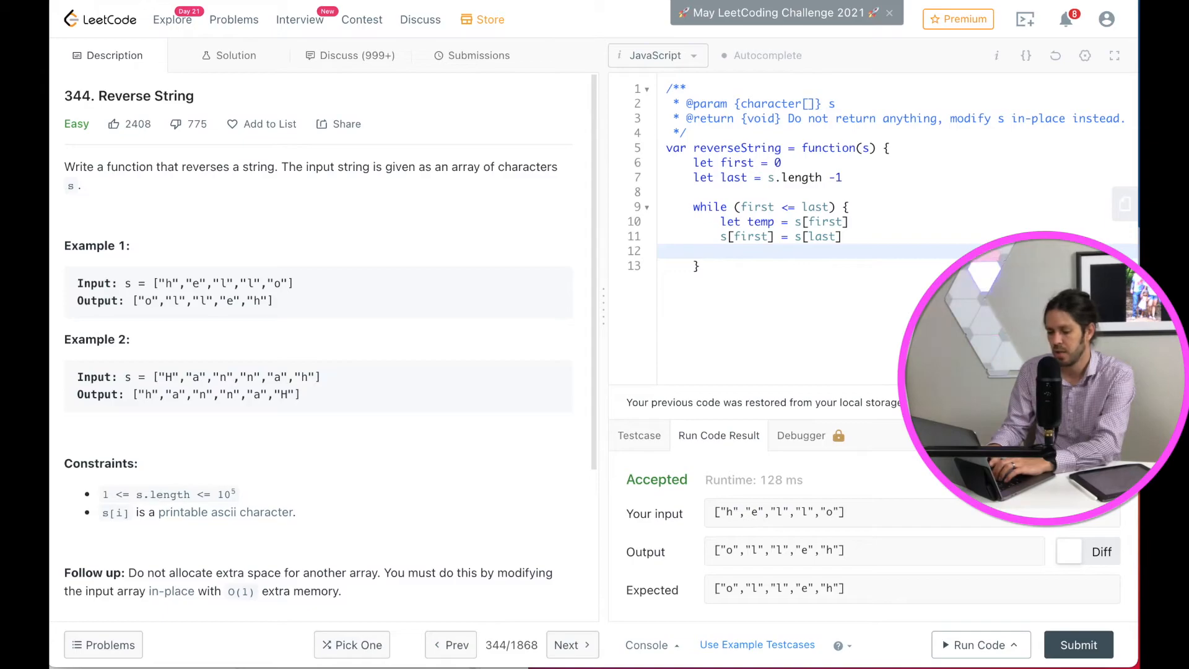
type("s")
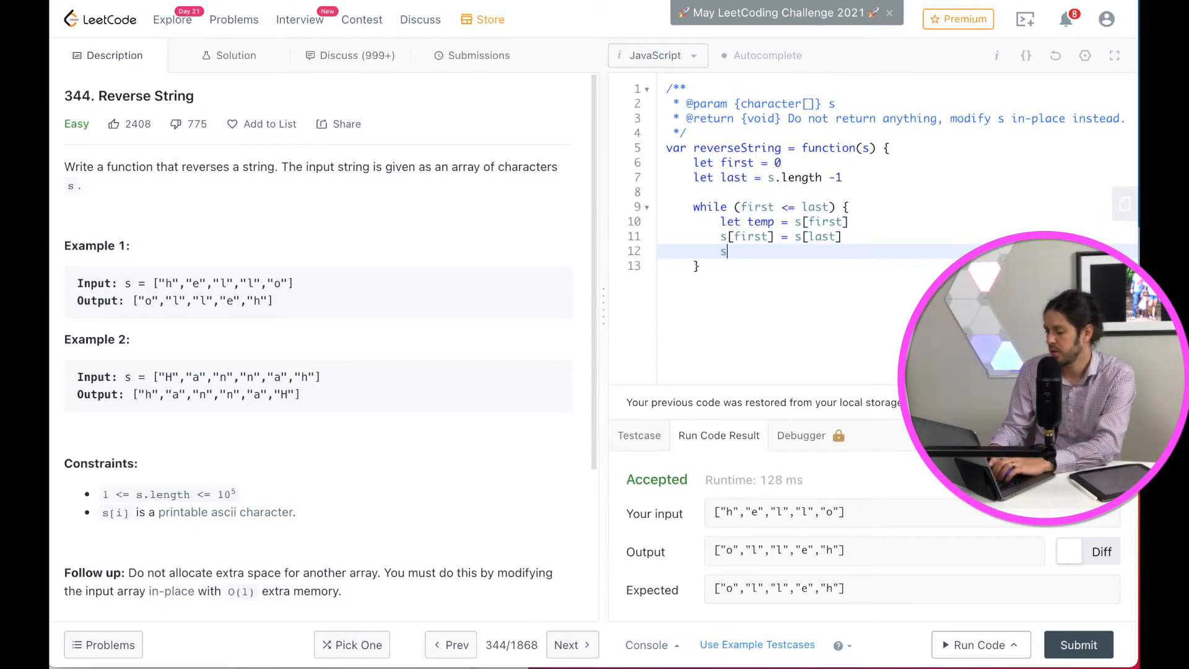
type("[last] =")
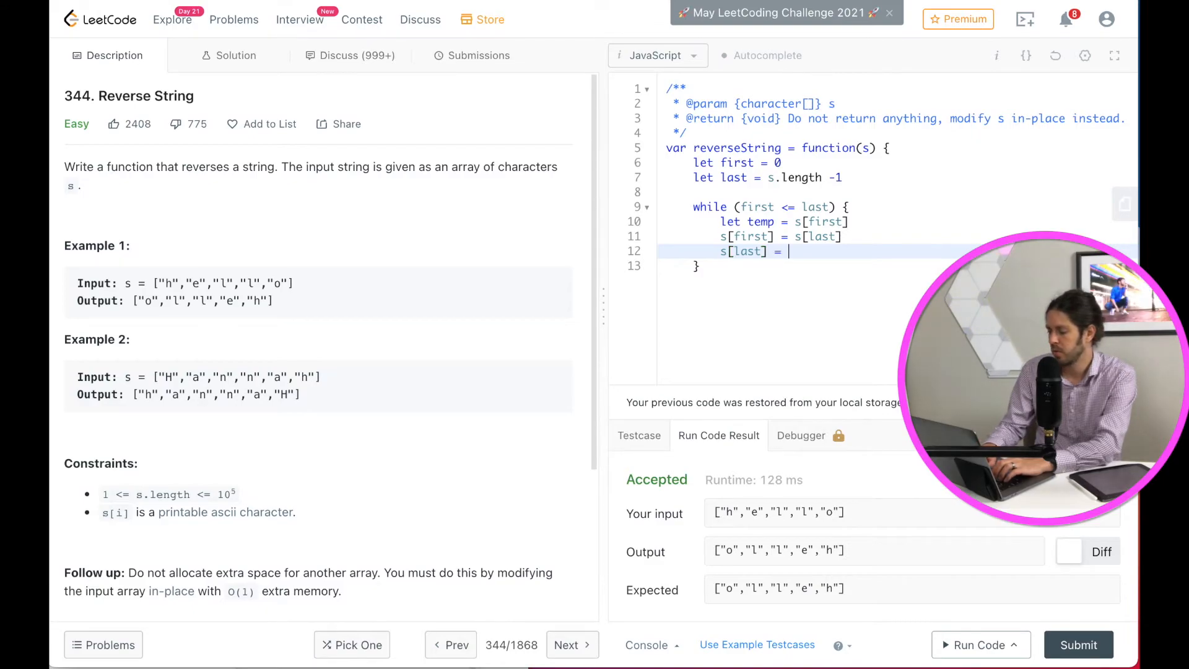
type("temp")
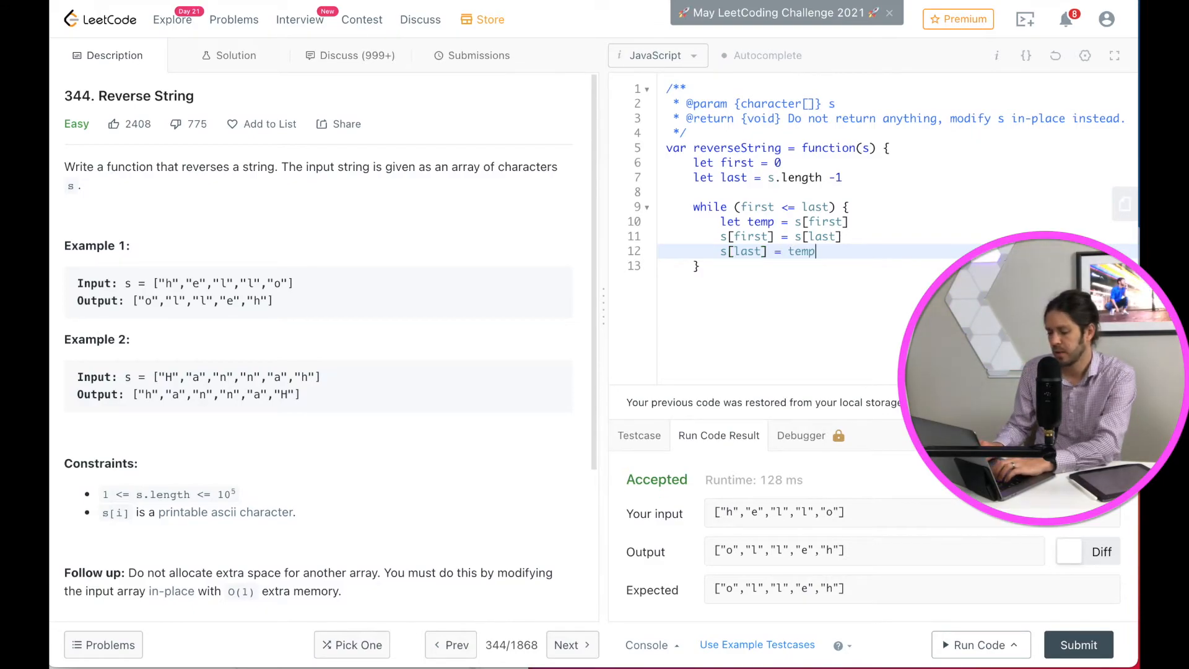
Add first++ and last-- to the loop body, then begin a return line
key("Enter")
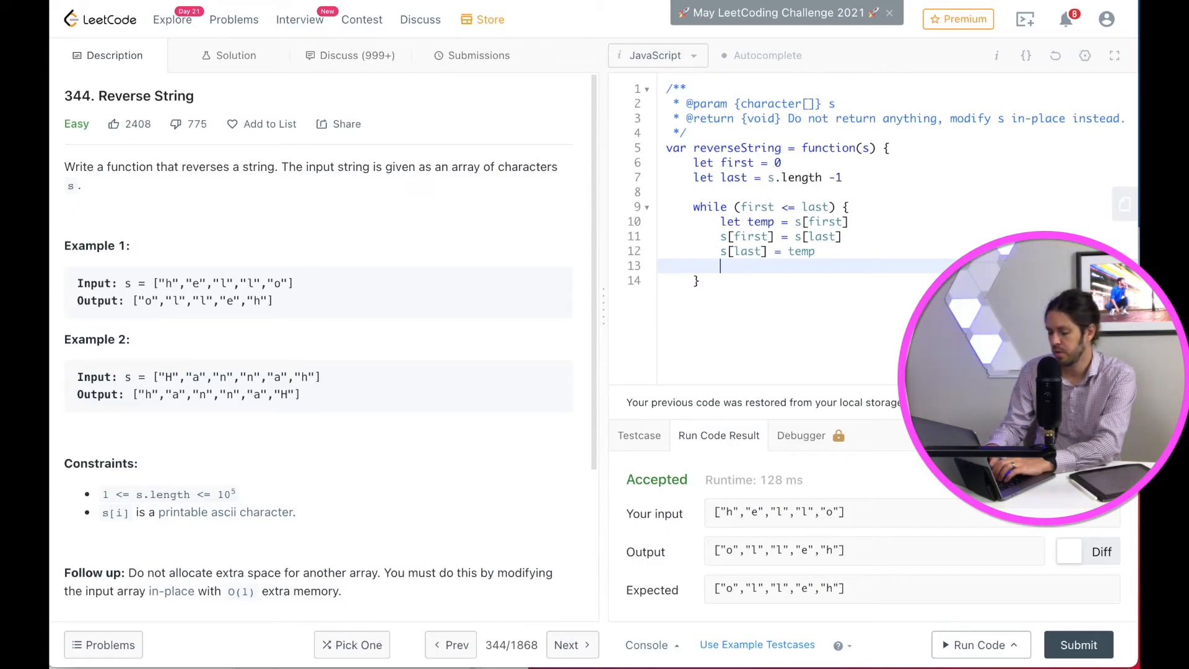
type("firs")
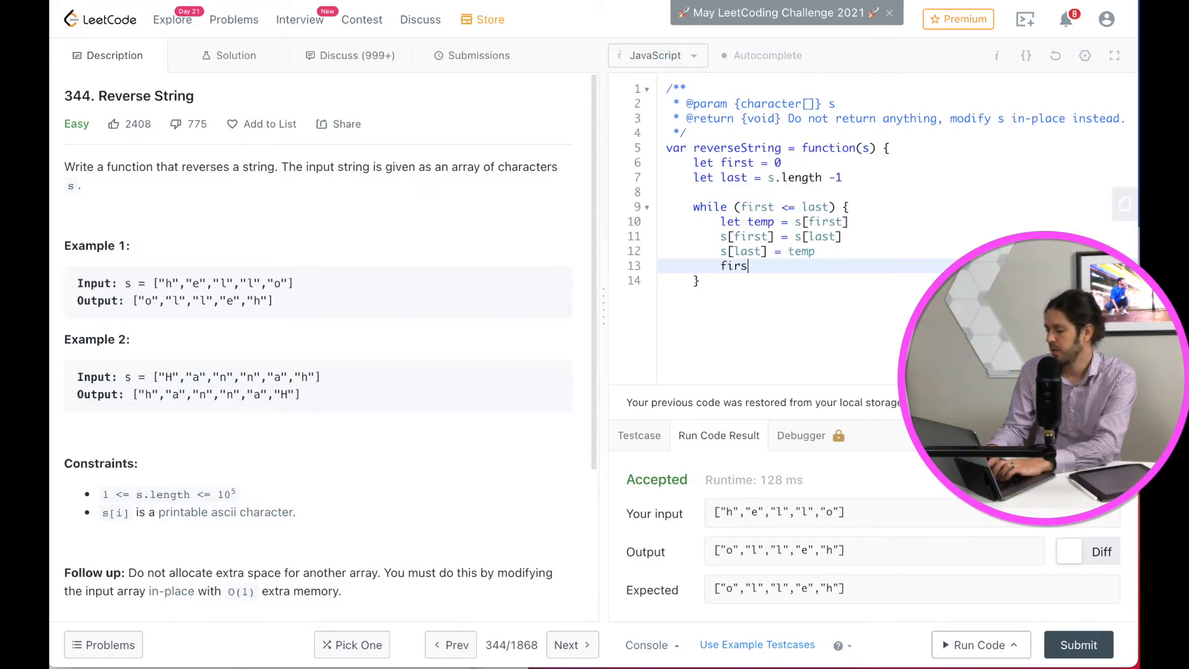
type("t")
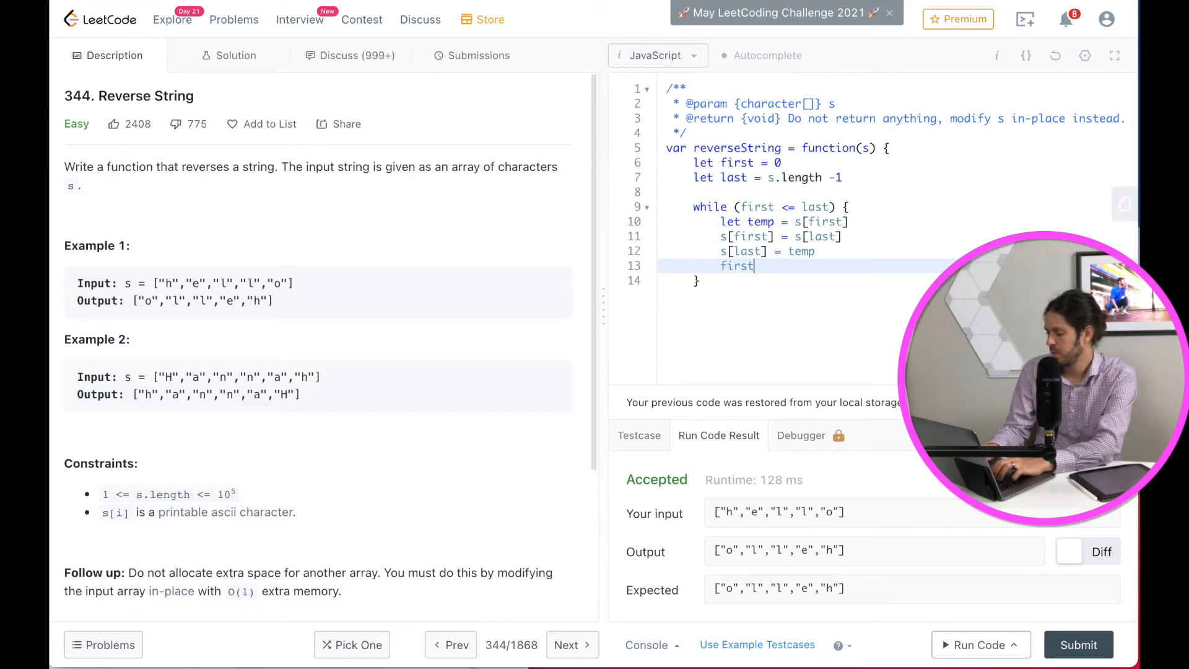
type("++")
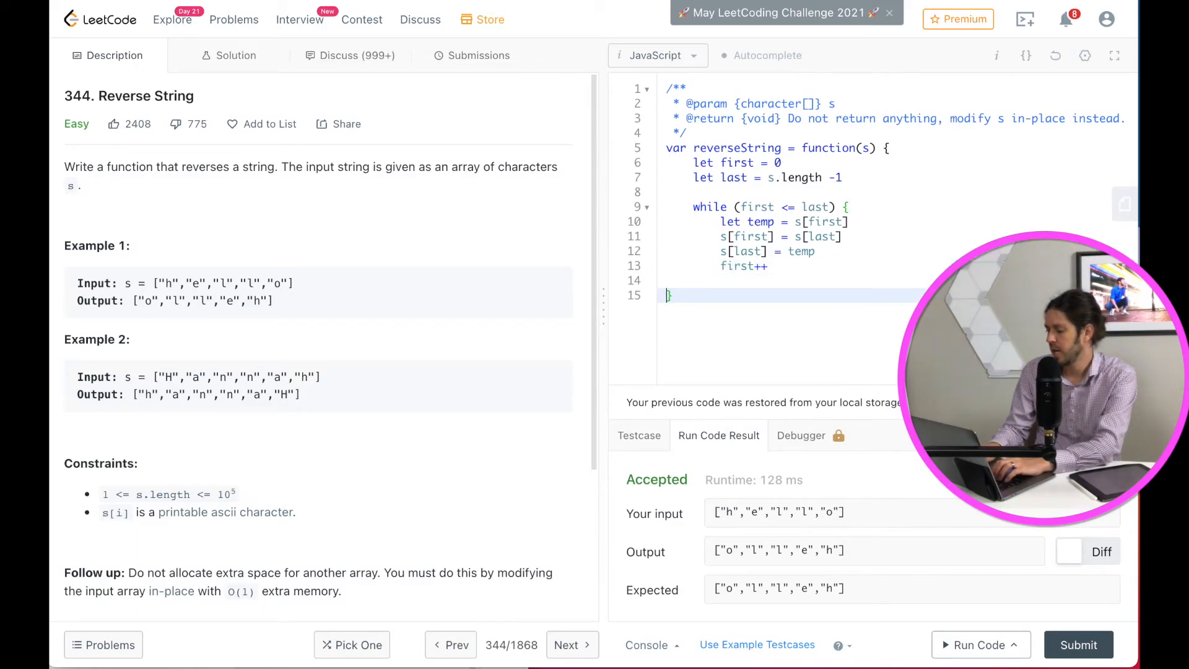
key("Backspace")
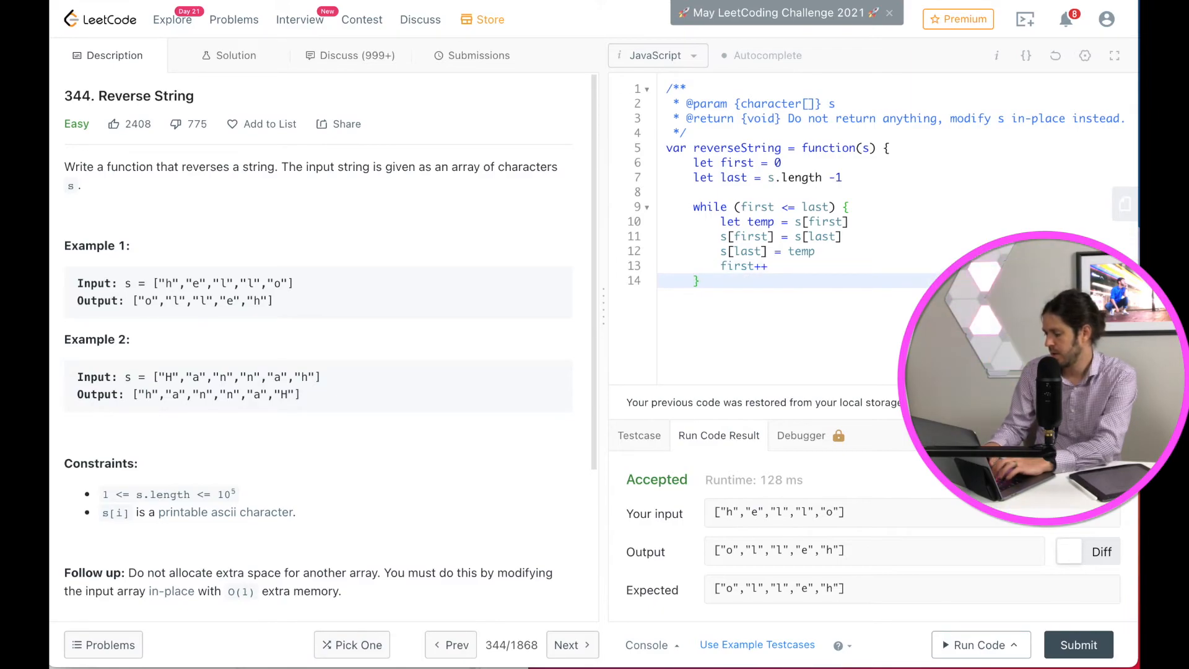
type("last")
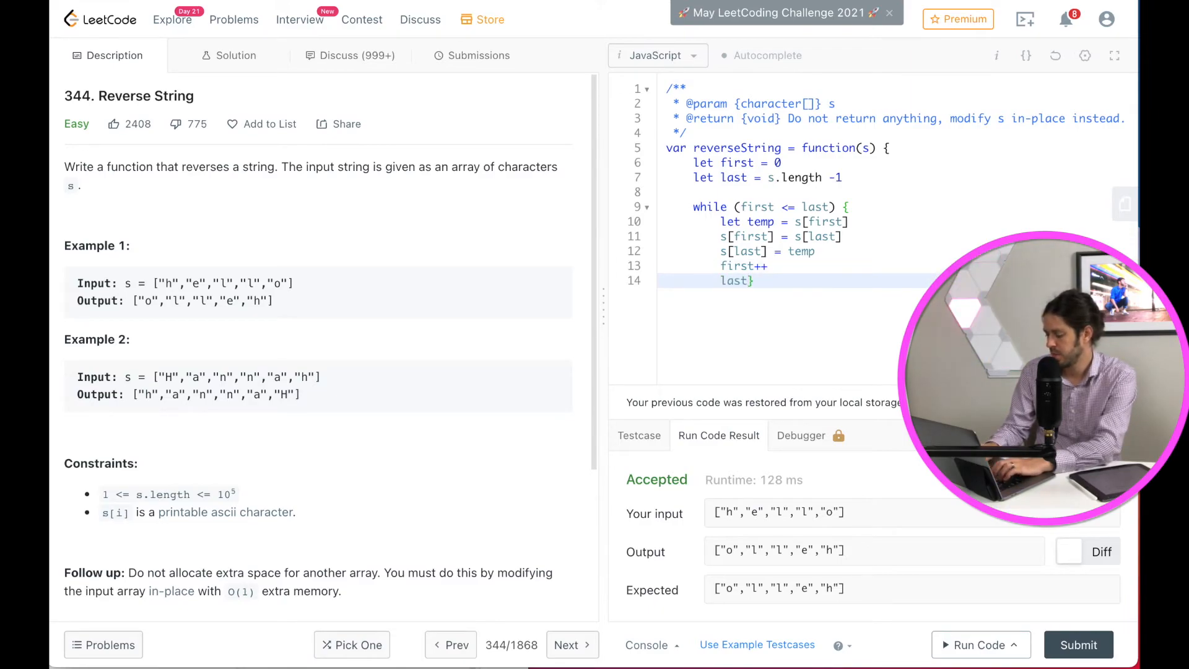
type("--")
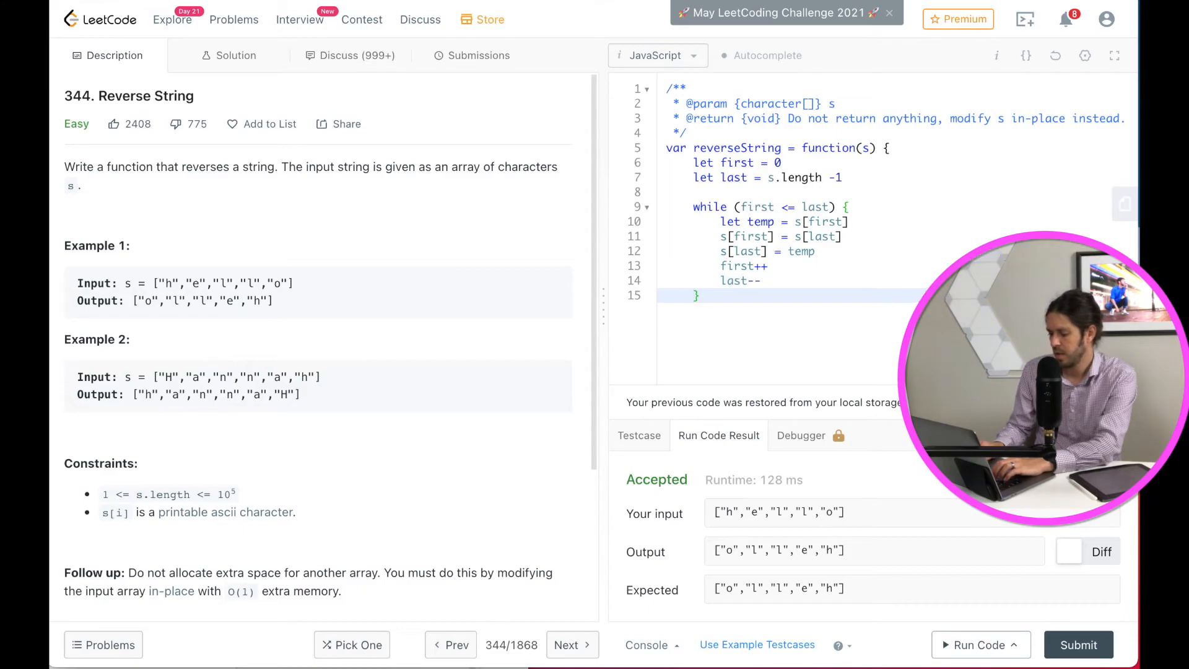
key("enter")
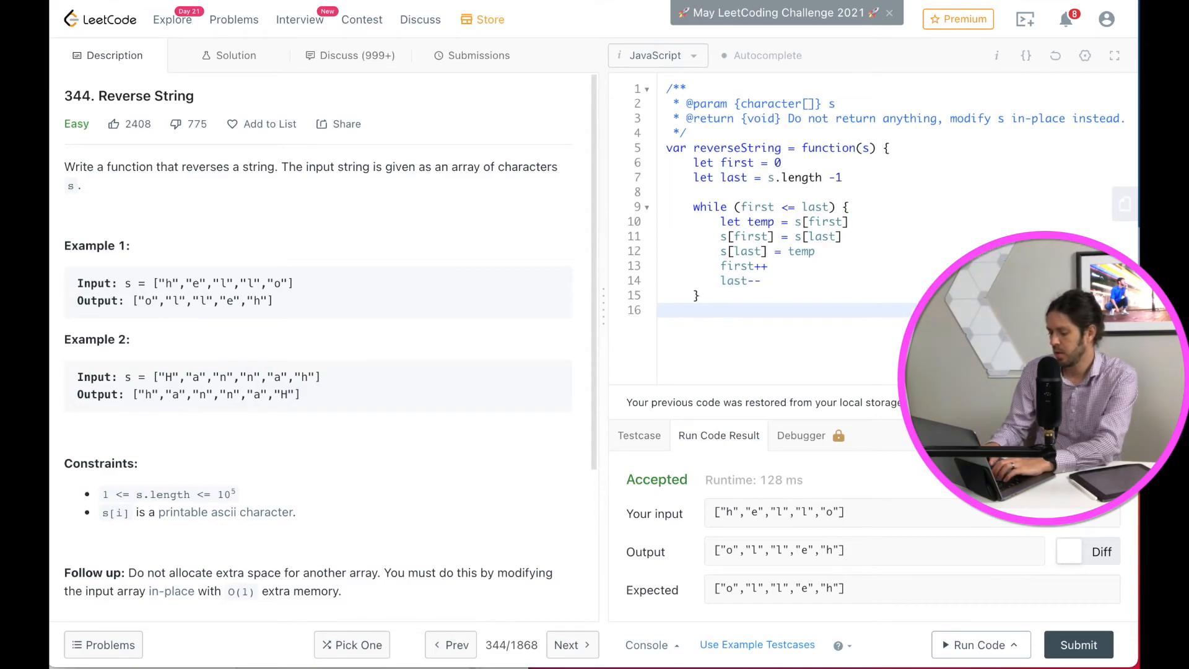
type("re")
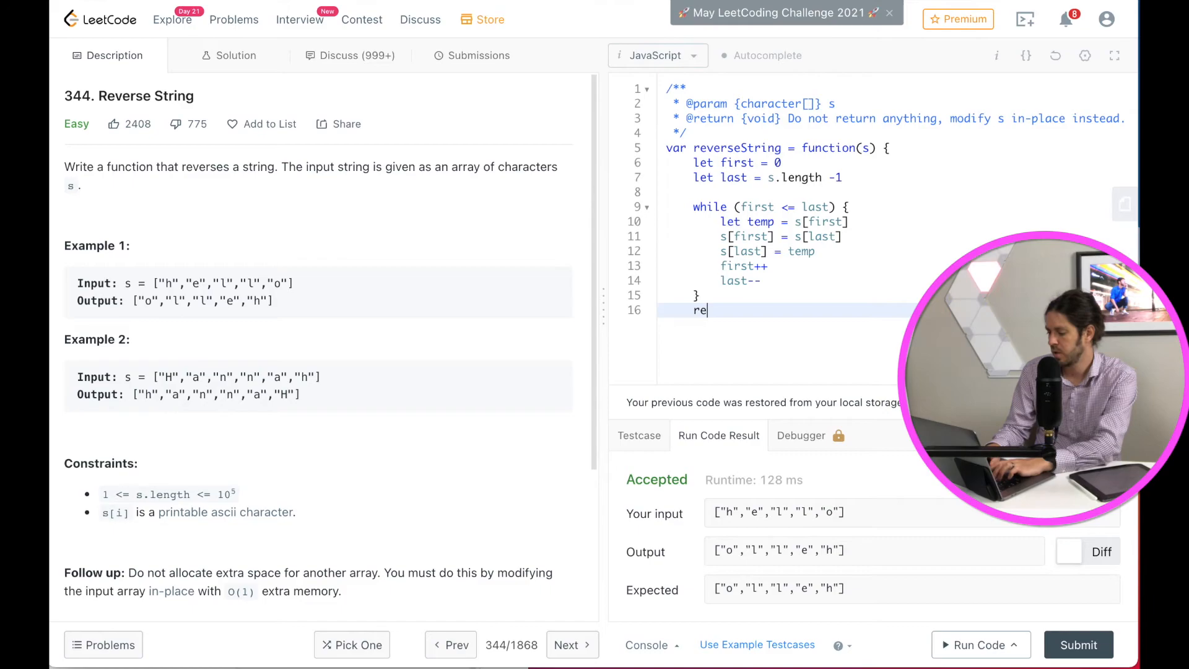
Complete 'return s' and run the solution against the example testcases
type("turns")
type("}")
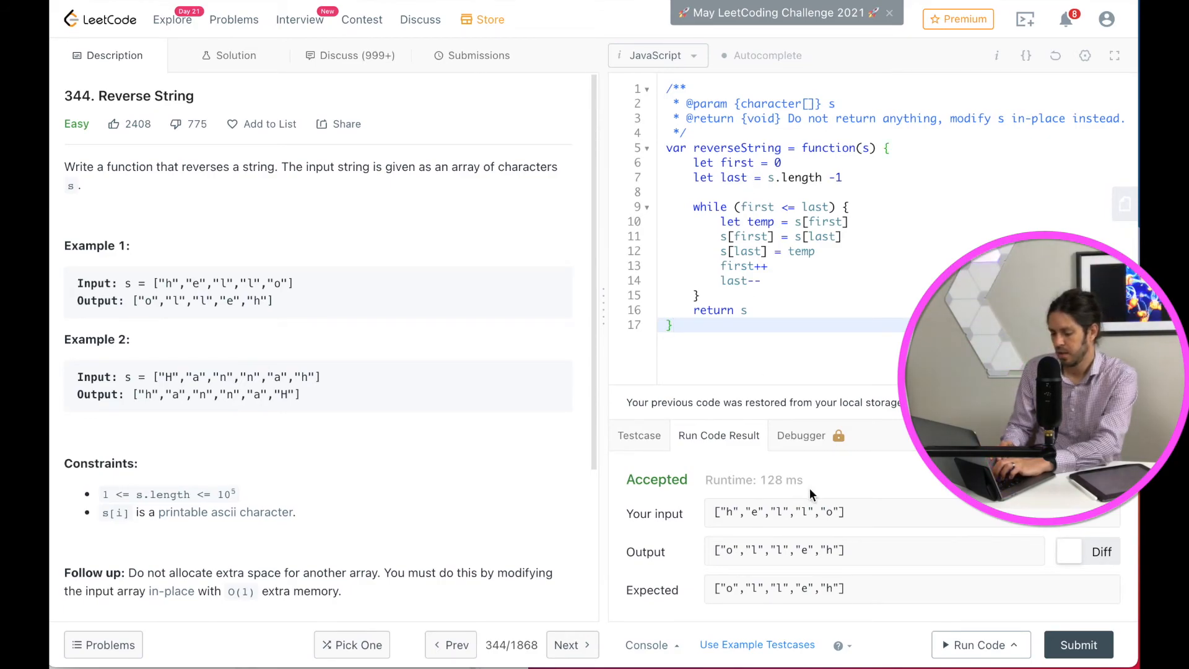
mouse_move(980, 644)
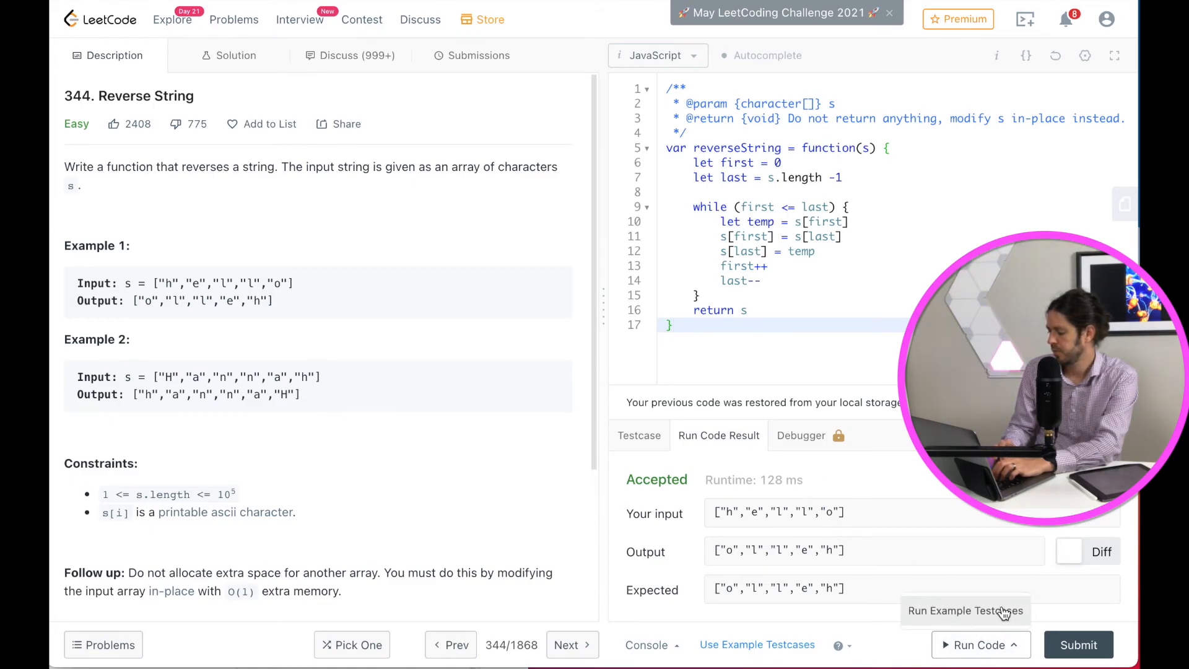
left_click(980, 644)
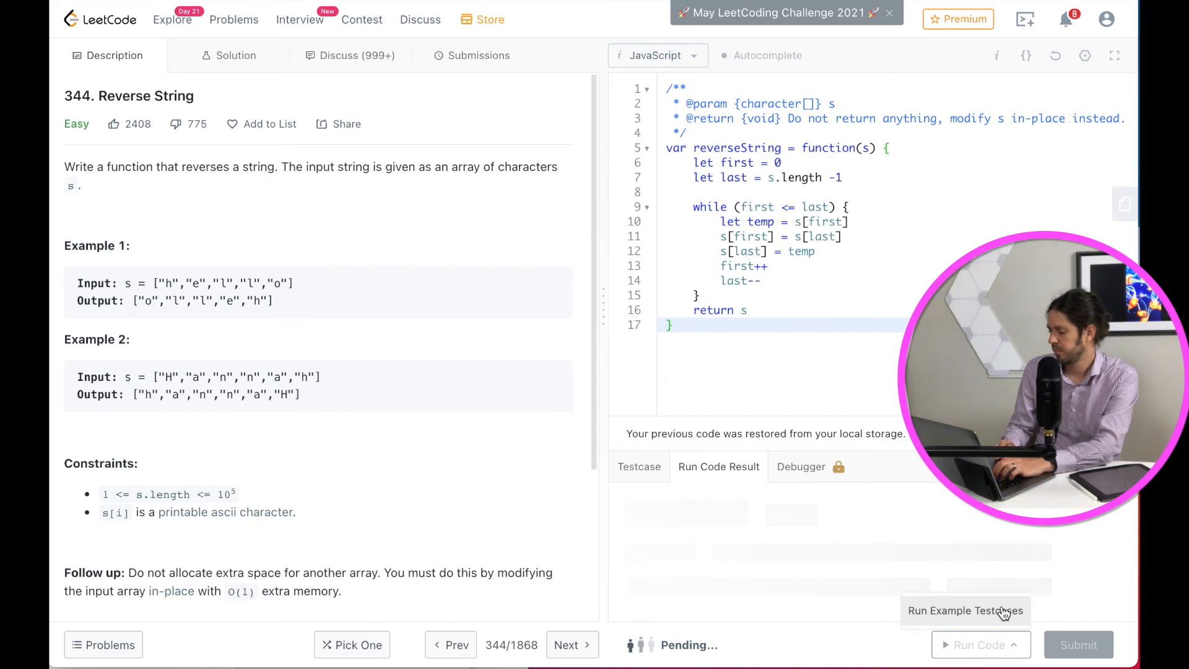
left_click(974, 645)
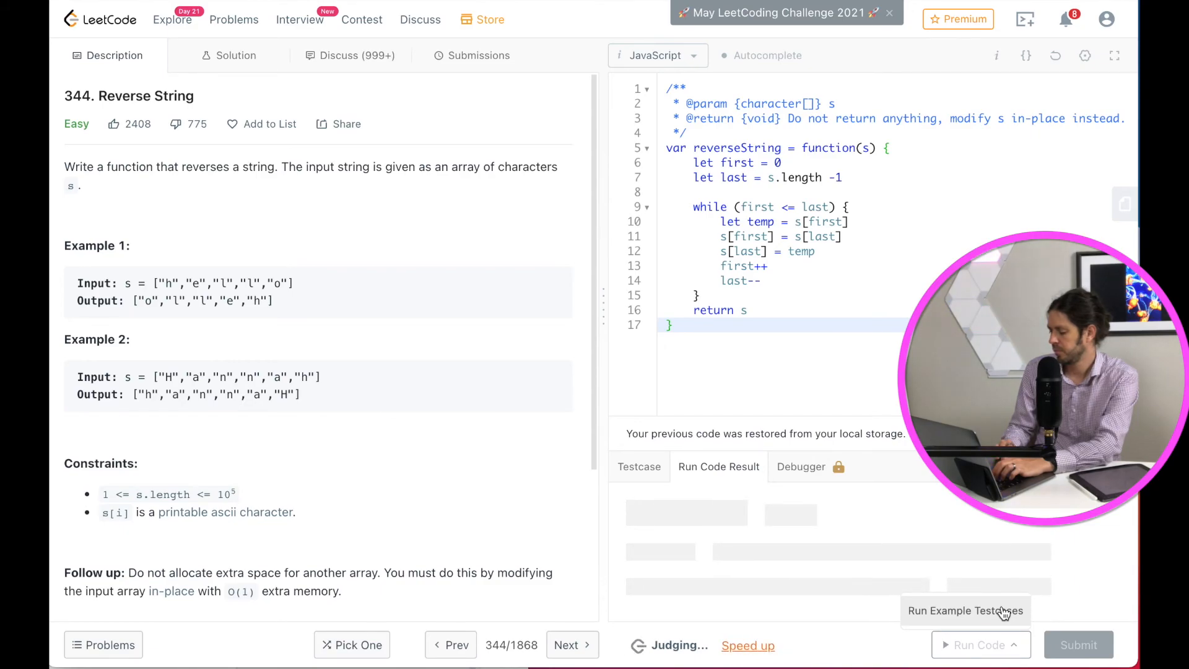